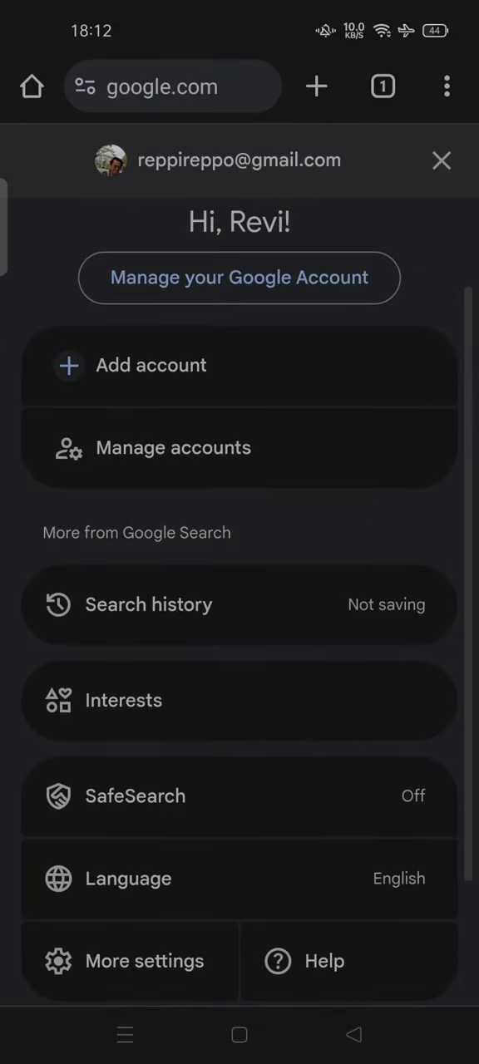
left_click(173, 447)
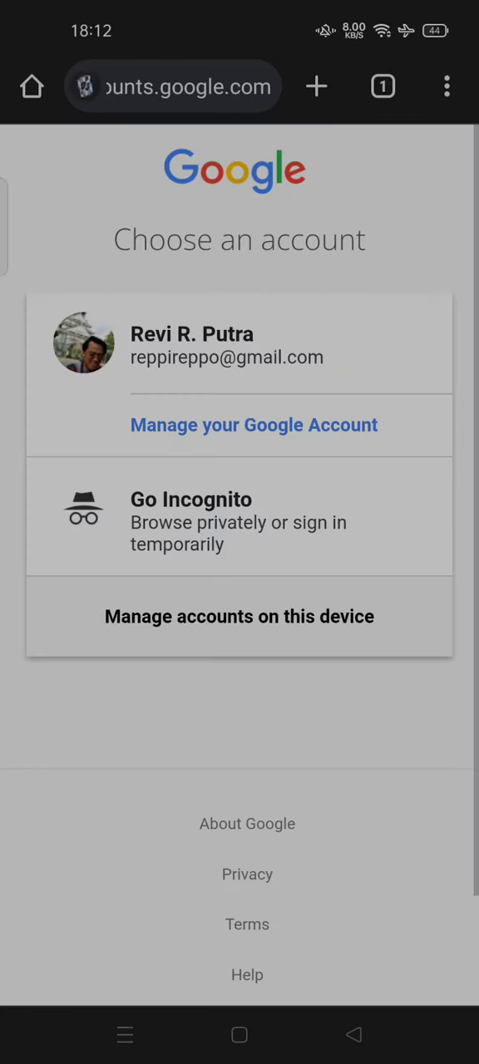
left_click(349, 590)
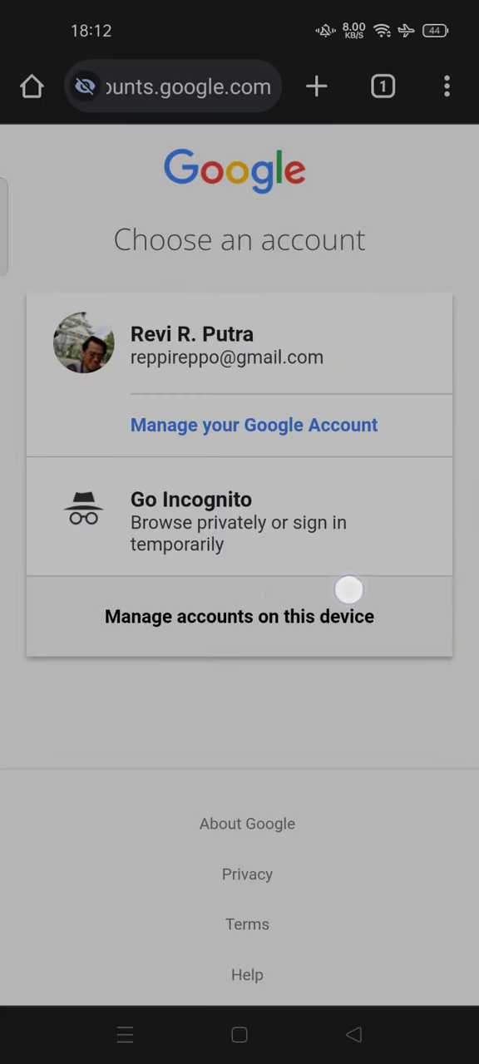
Step: View the device's signed-in account settings, then go back to google.com
left_click(239, 616)
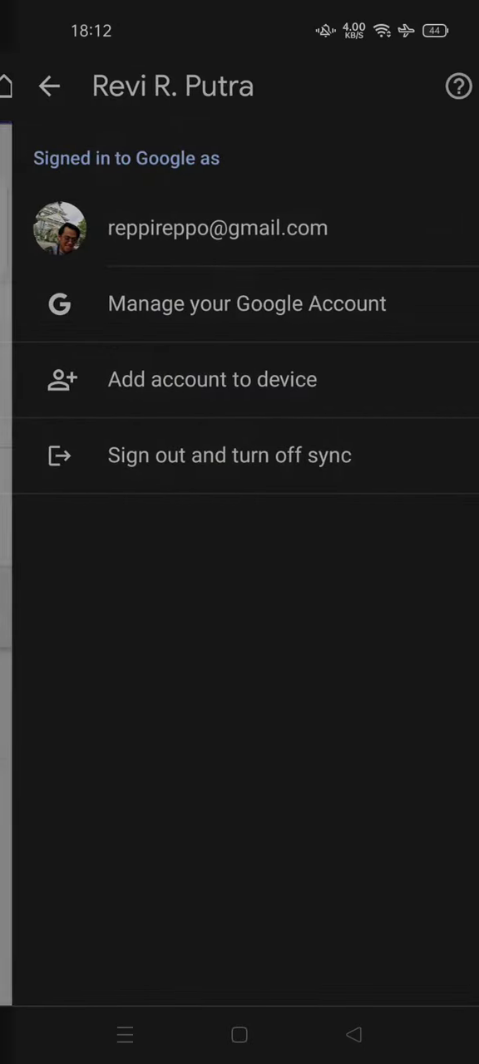
left_click(244, 455)
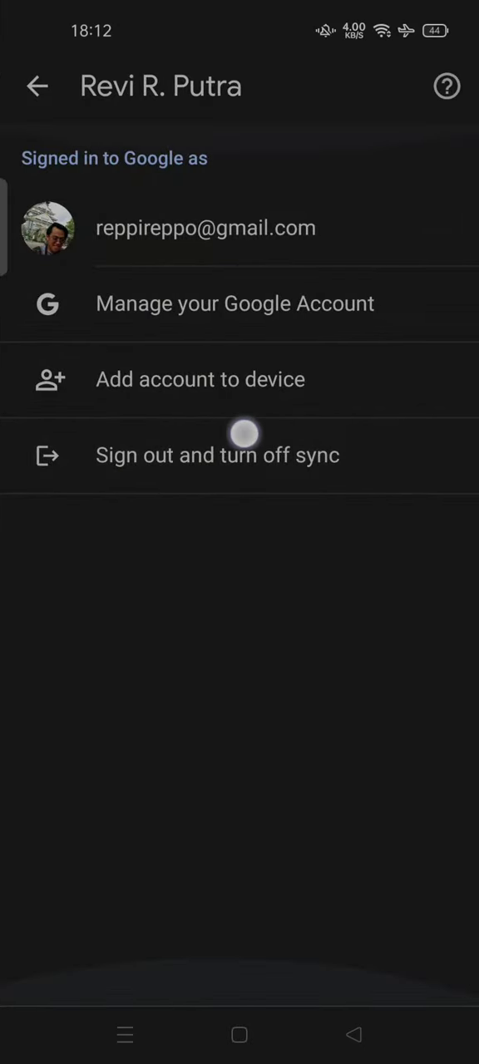
mouse_move(332, 472)
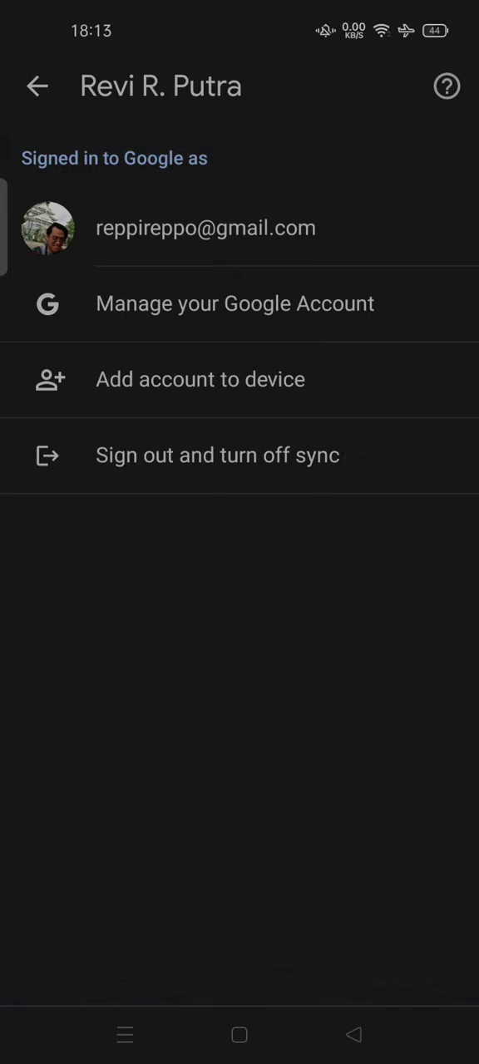
left_click(37, 85)
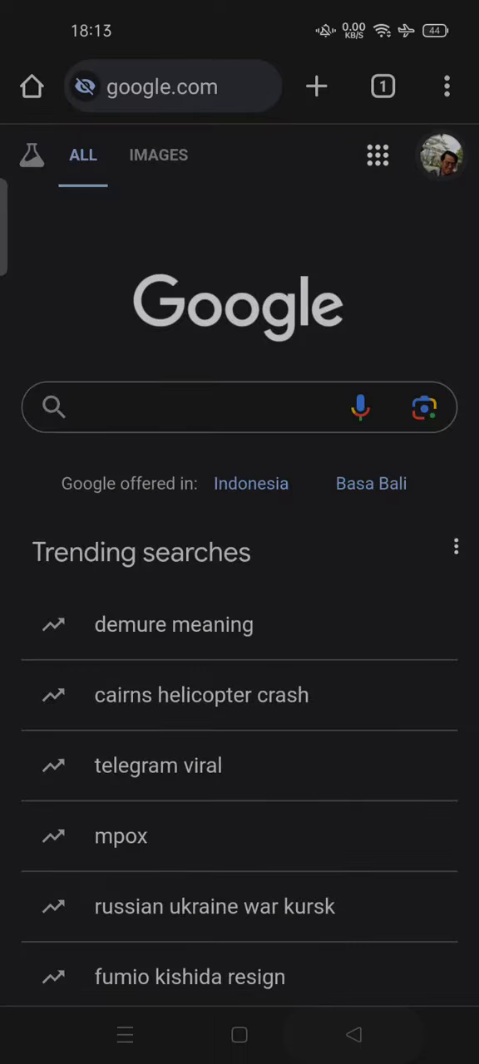